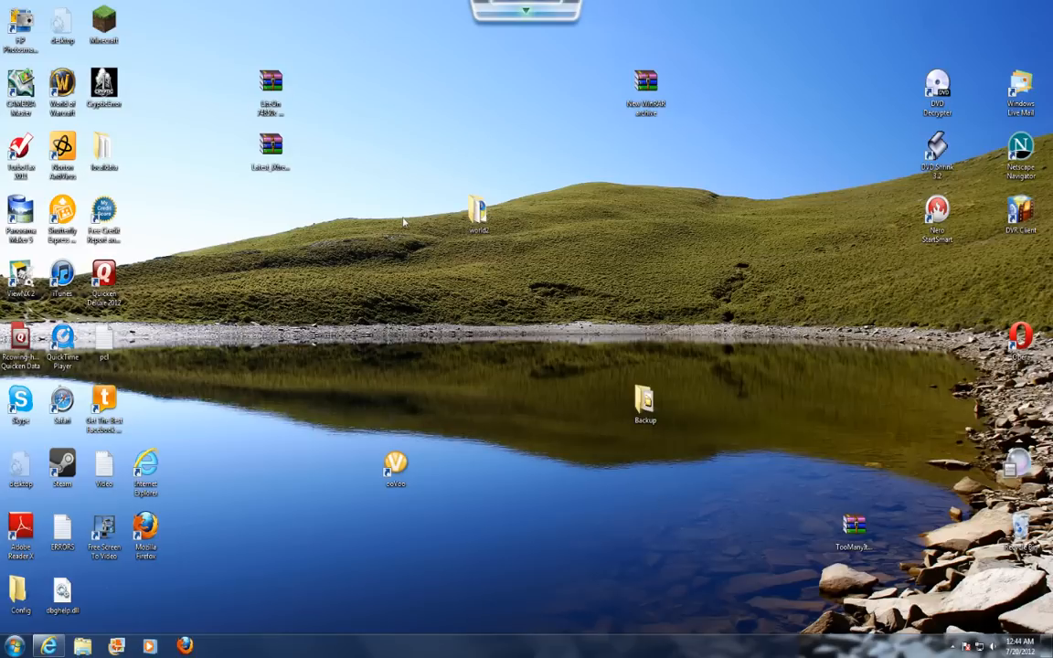
{"action": "mouse_move", "coordinate": [396, 198]}
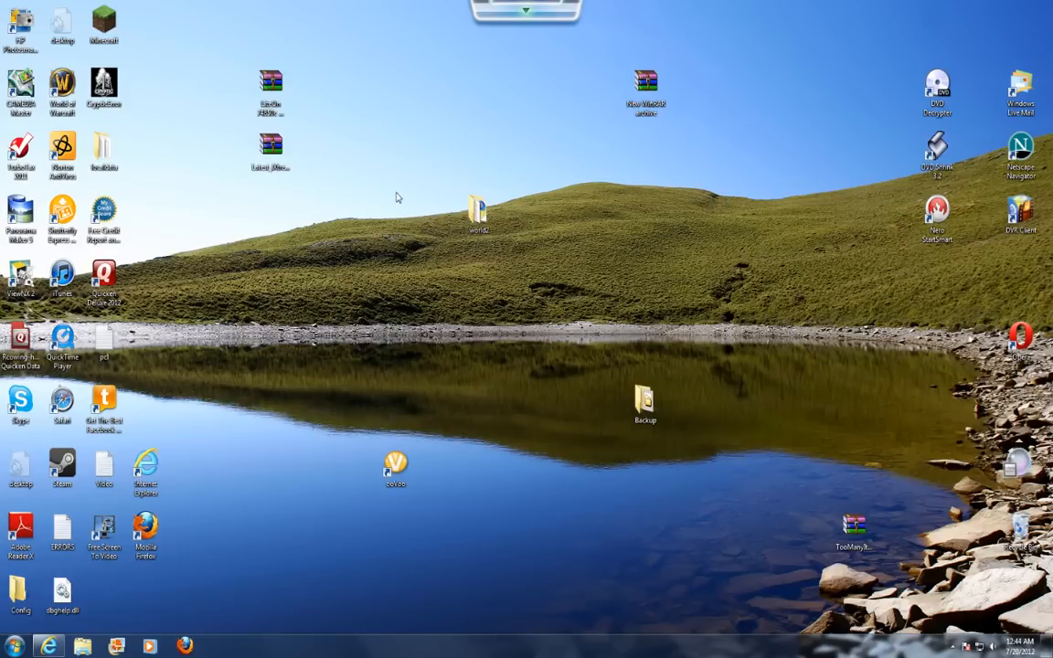
{"action": "mouse_move", "coordinate": [136, 40]}
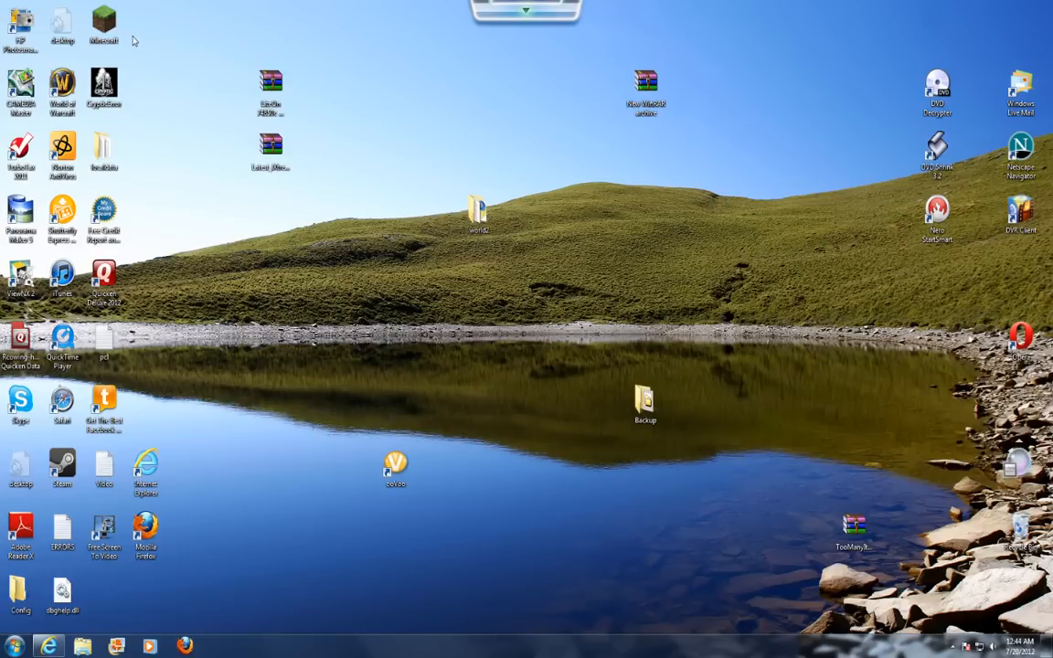
{"action": "mouse_move", "coordinate": [104, 22]}
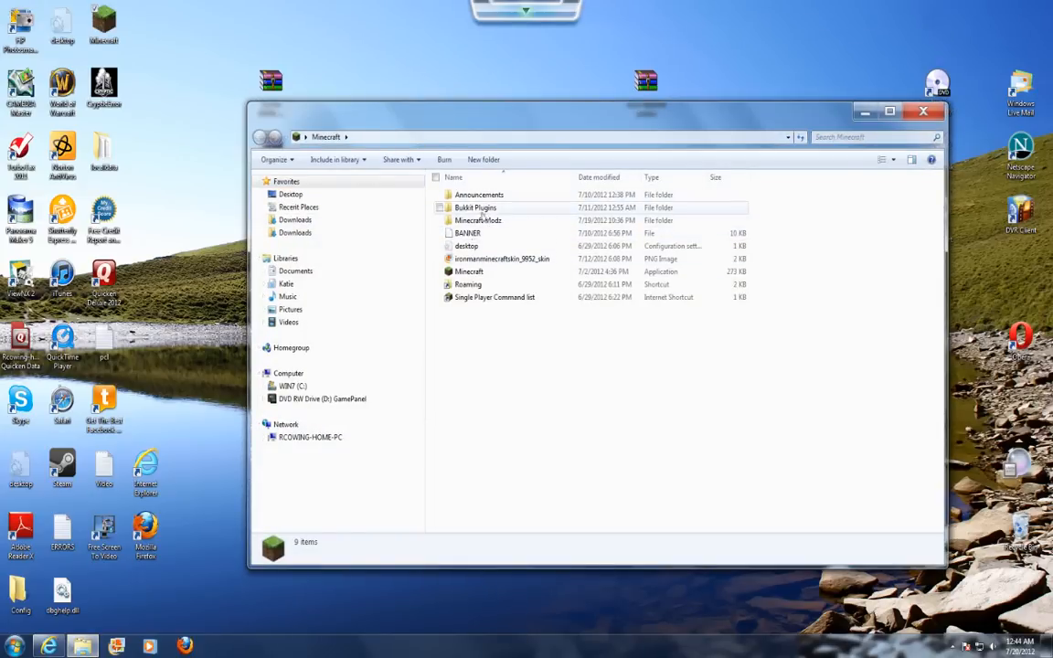
Open the OptiFine_1.2.5_HD_C3 archive from the Minecraft Modz folder in WinRAR
{"action": "double_click", "coordinate": [482, 220]}
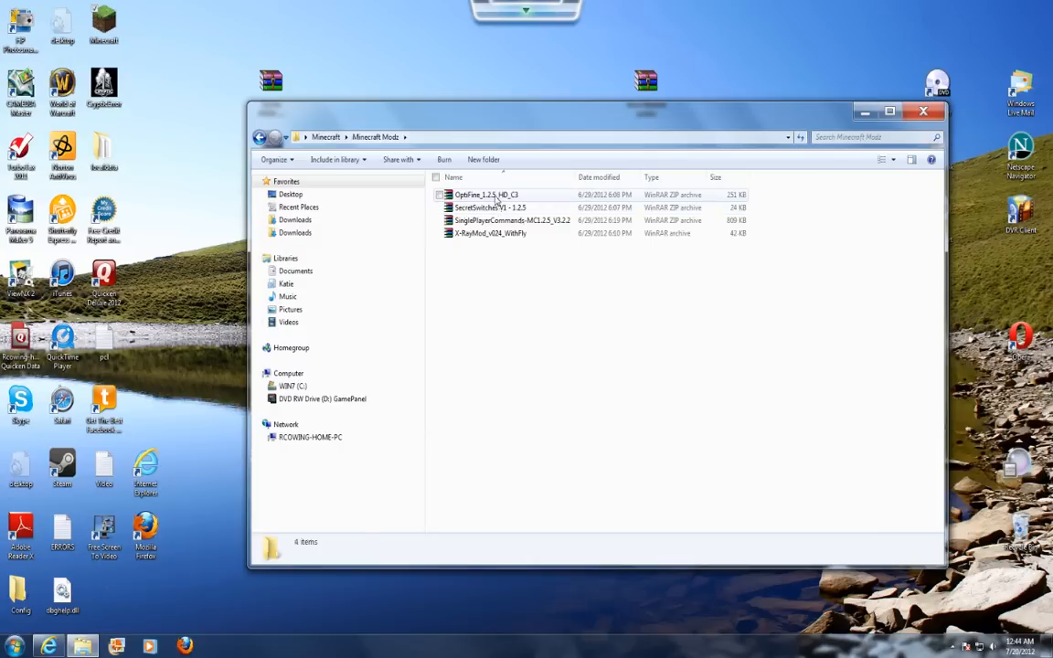
{"action": "left_click", "coordinate": [486, 194]}
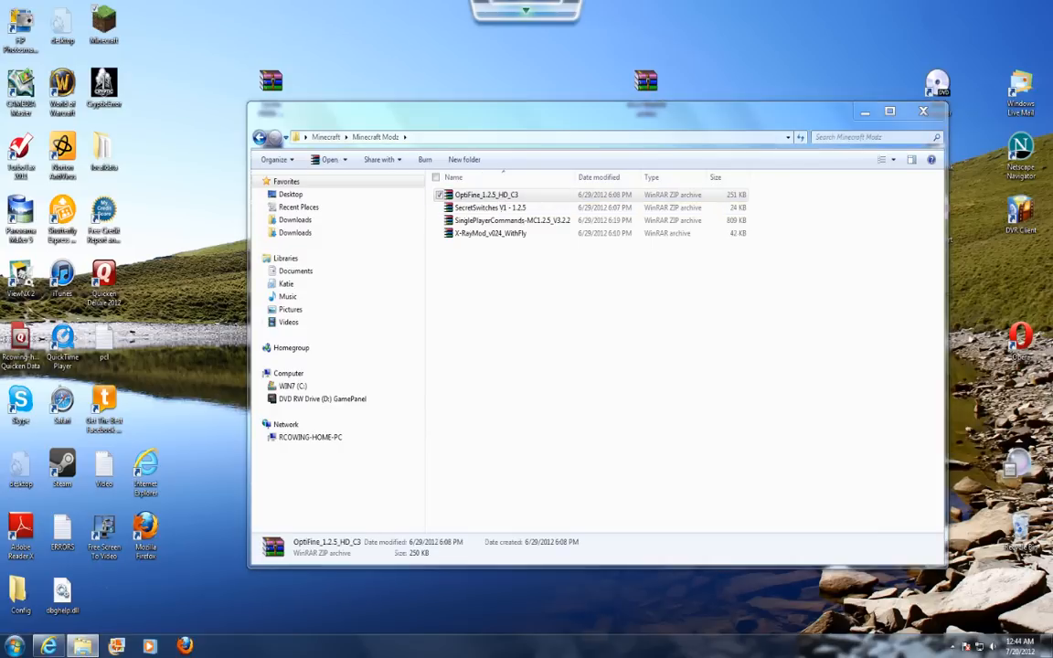
{"action": "double_click", "coordinate": [494, 193]}
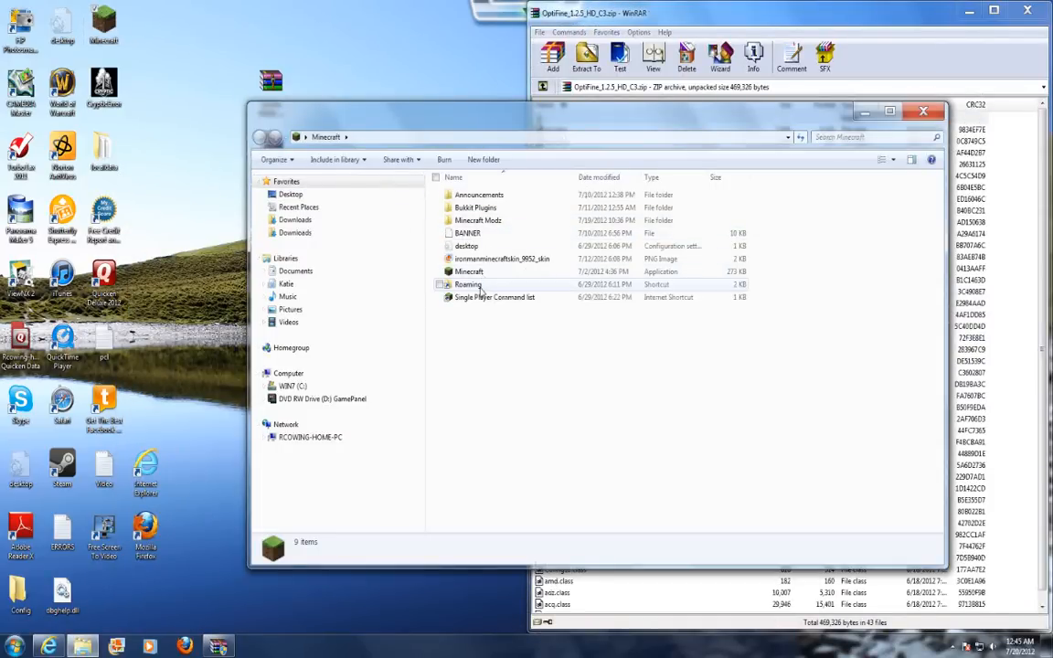
Navigate Roaming > .minecraft > bin and open minecraft.jar in 7-Zip
{"action": "double_click", "coordinate": [467, 284]}
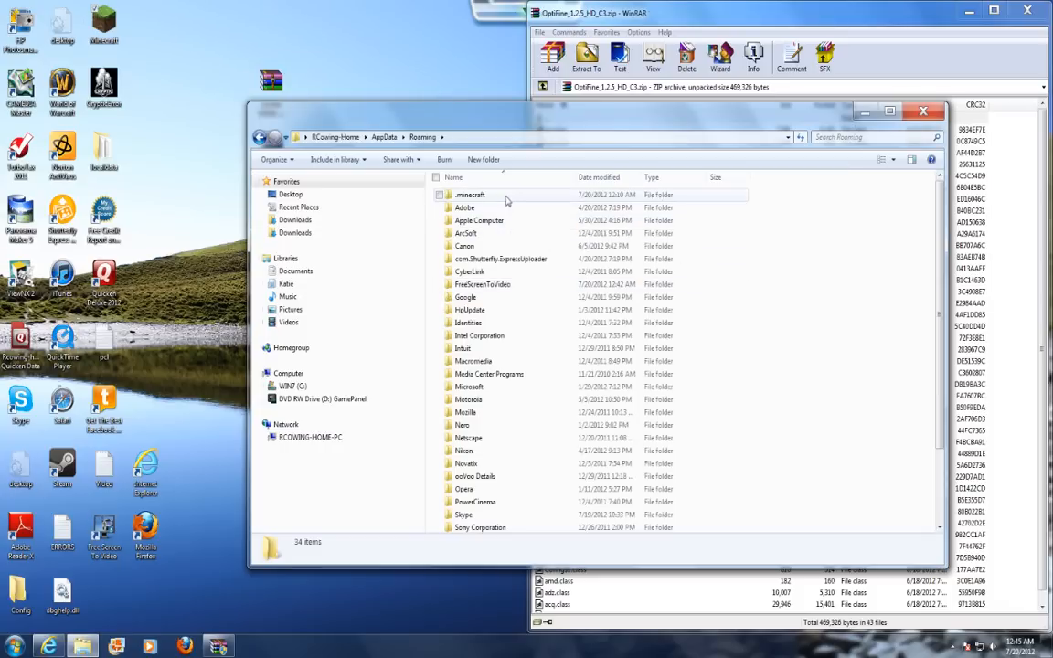
{"action": "double_click", "coordinate": [470, 194]}
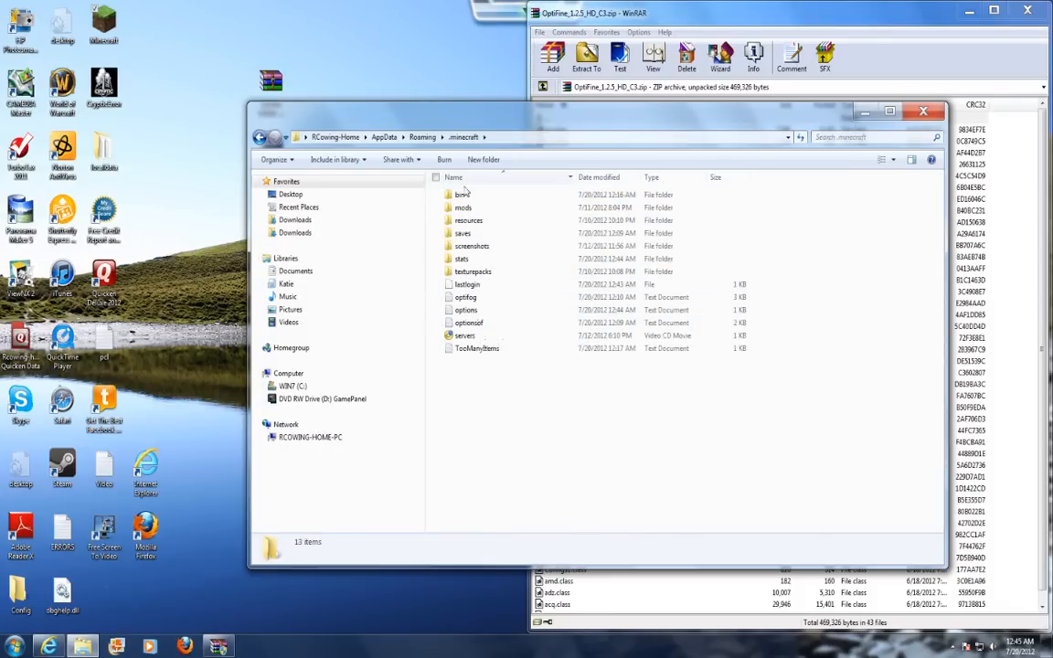
{"action": "double_click", "coordinate": [462, 195]}
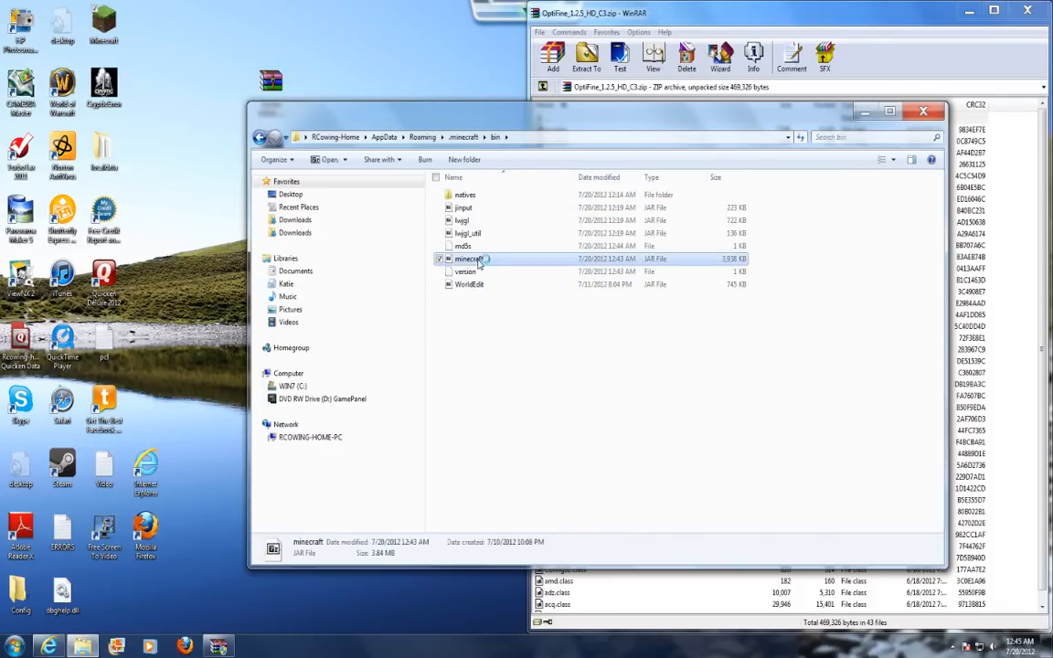
{"action": "double_click", "coordinate": [466, 259]}
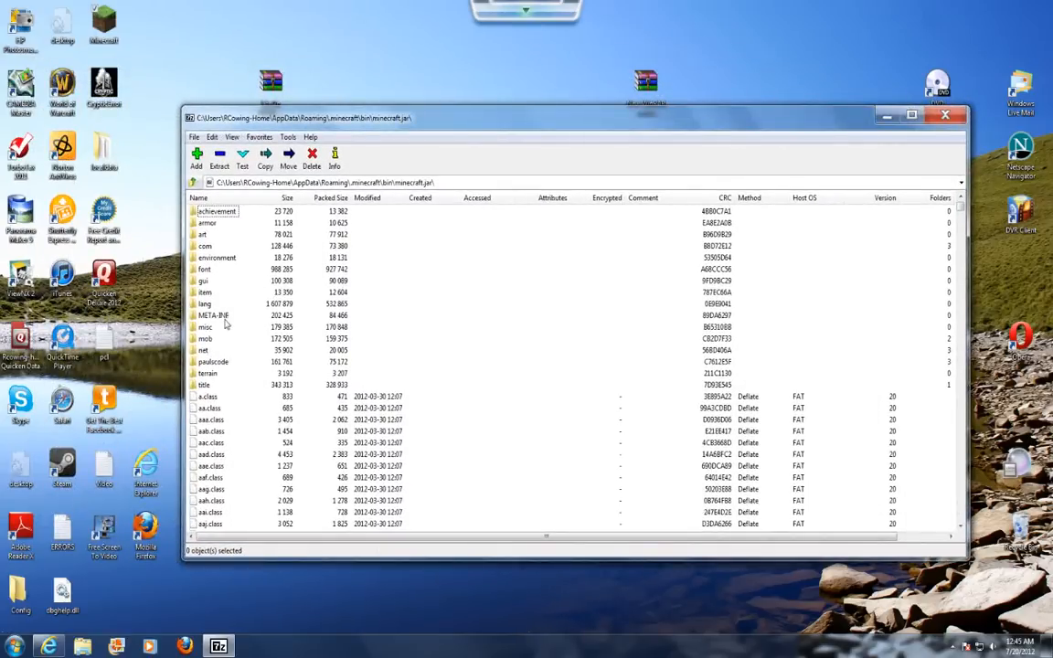
{"action": "mouse_move", "coordinate": [452, 329]}
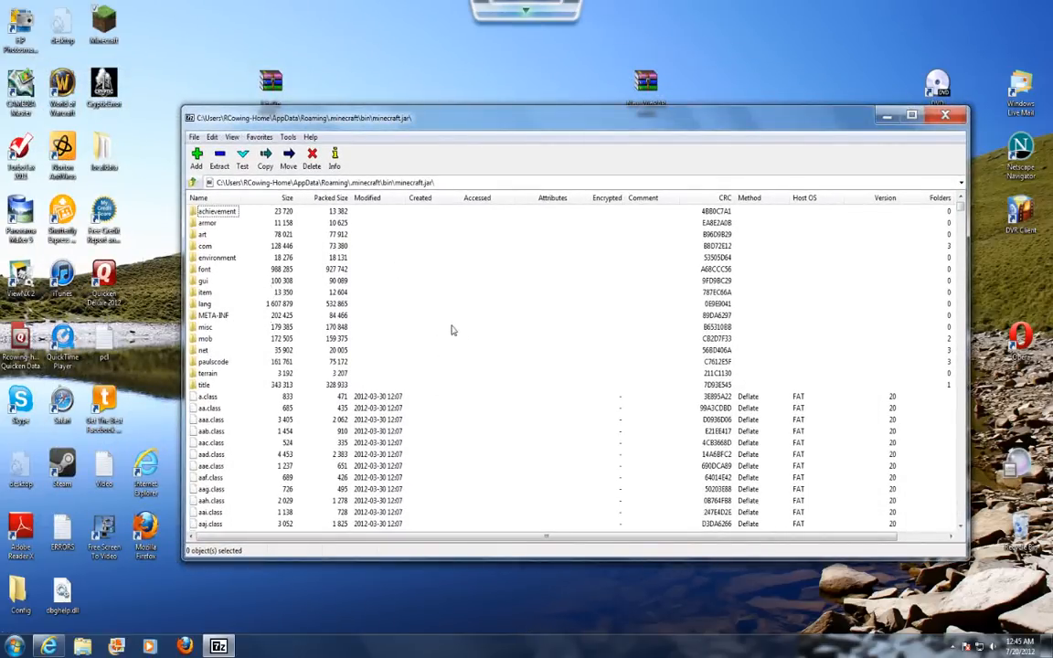
{"action": "mouse_move", "coordinate": [215, 315]}
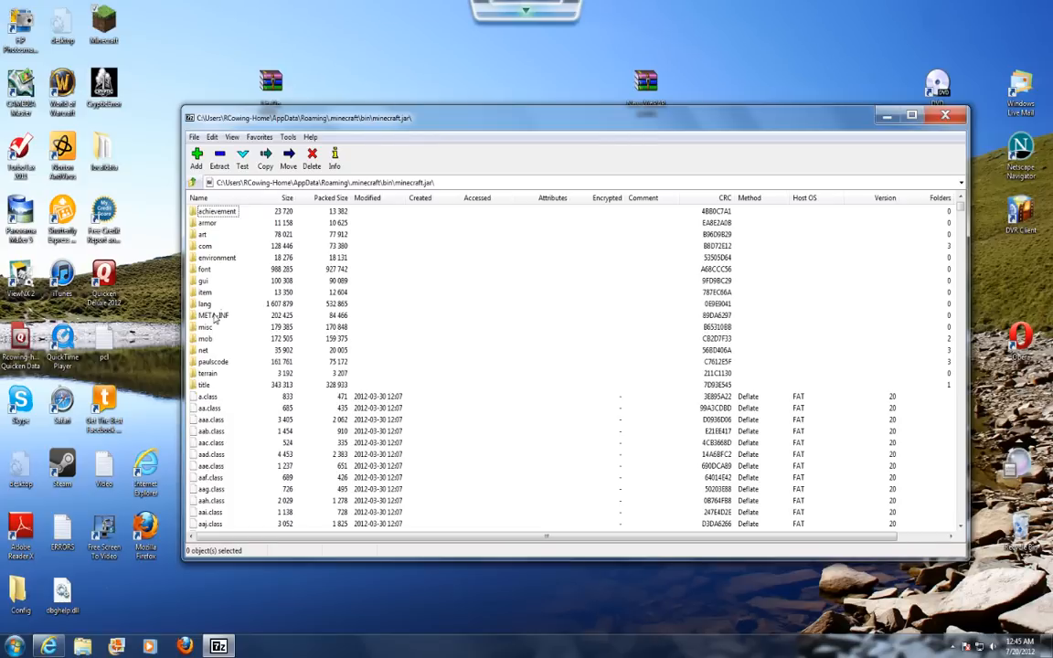
Delete the META-INF folder from minecraft.jar, confirm, and close 7-Zip
{"action": "left_click", "coordinate": [213, 315]}
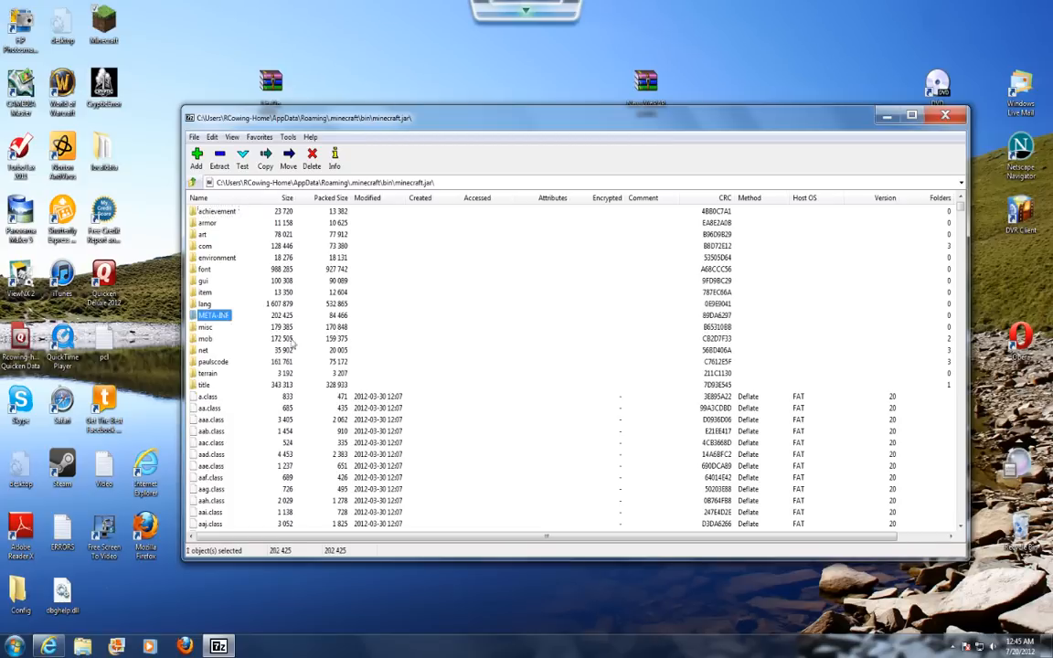
{"action": "left_click", "coordinate": [312, 154]}
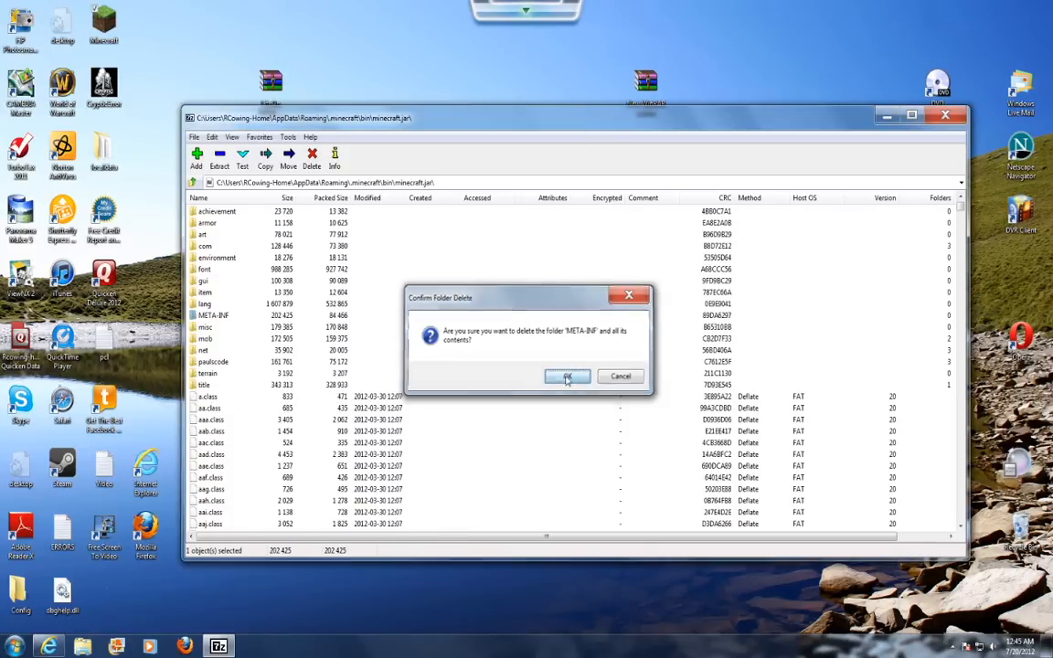
{"action": "left_click", "coordinate": [566, 377]}
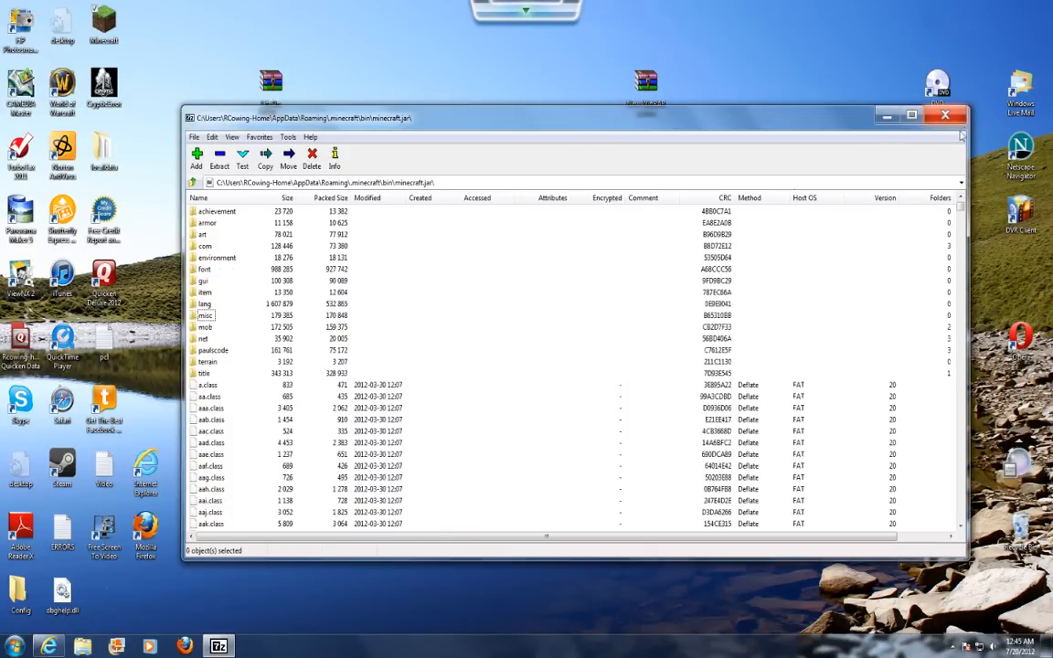
{"action": "left_click", "coordinate": [943, 120]}
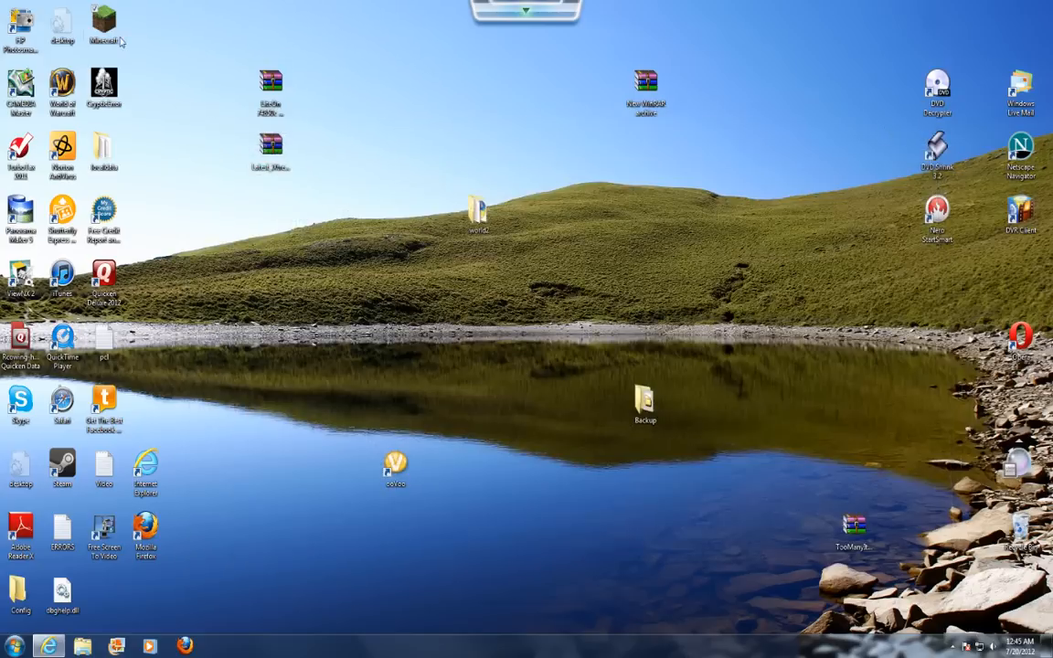
Launch Minecraft 1.2.5 from the Minecraft desktop folder
{"action": "double_click", "coordinate": [104, 23]}
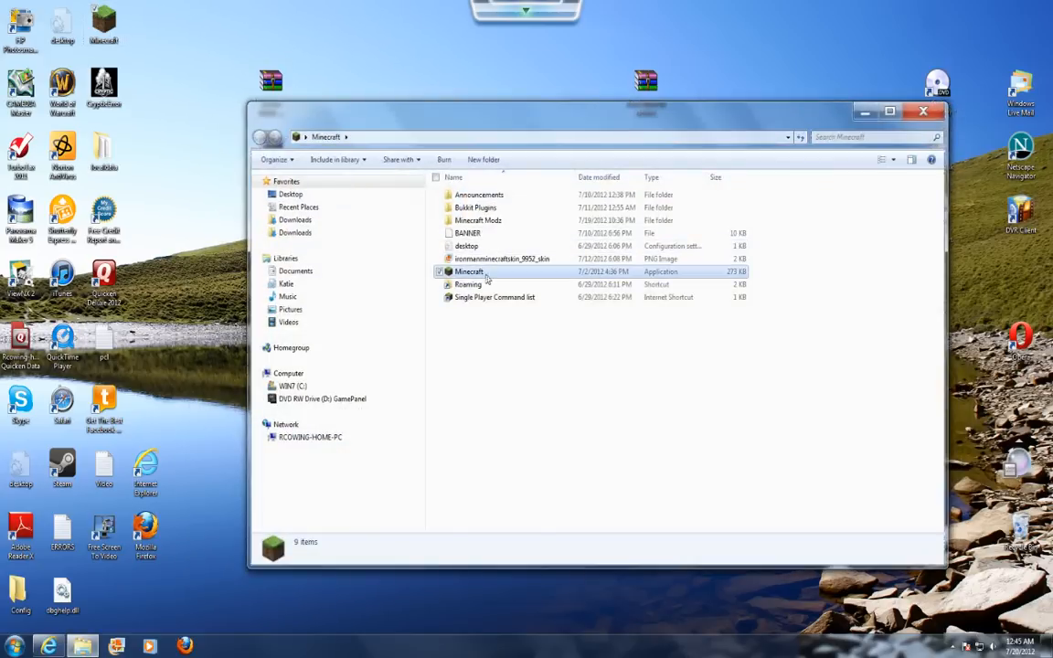
{"action": "double_click", "coordinate": [469, 272]}
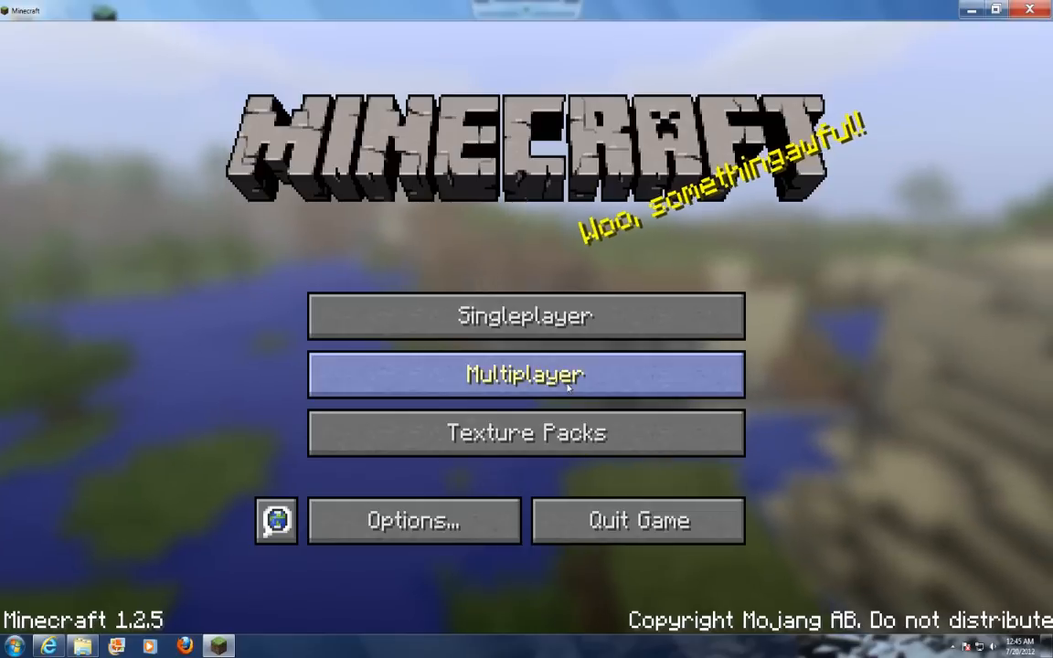
{"action": "mouse_move", "coordinate": [636, 529]}
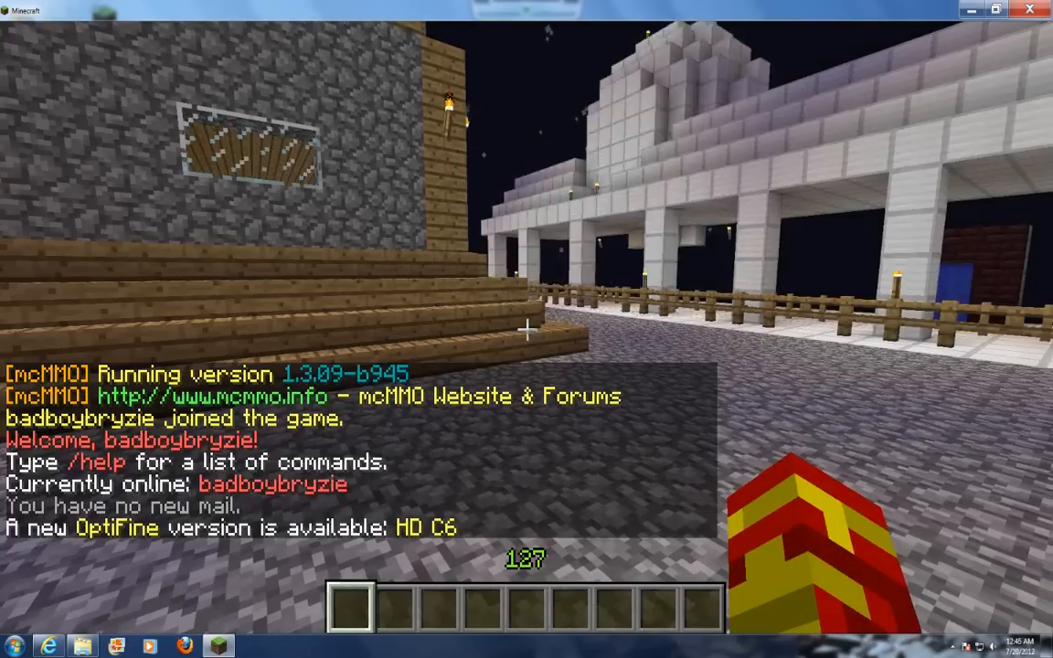
Bring up the in-game menu and go to Options > Video Settings
{"action": "key", "text": "Escape"}
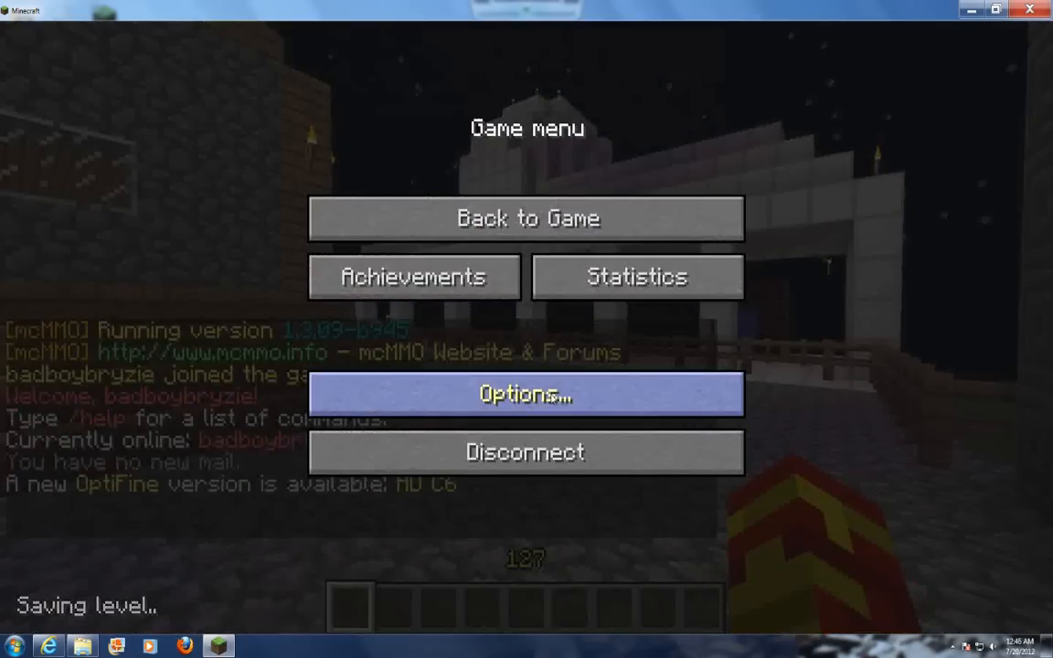
{"action": "left_click", "coordinate": [526, 393]}
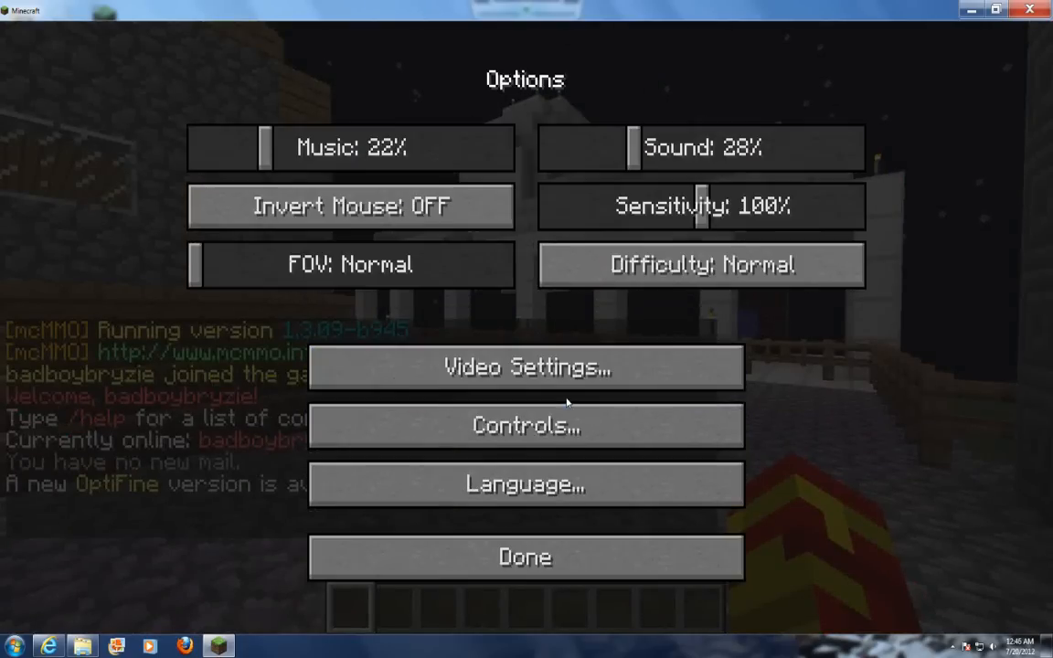
{"action": "left_click", "coordinate": [526, 367]}
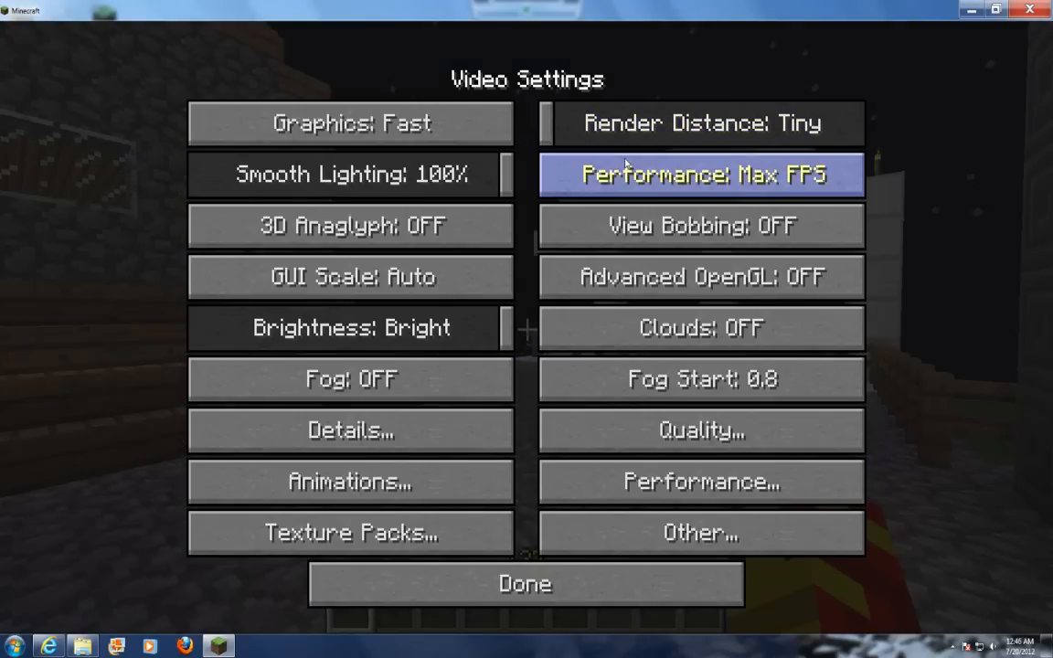
{"action": "mouse_move", "coordinate": [701, 379]}
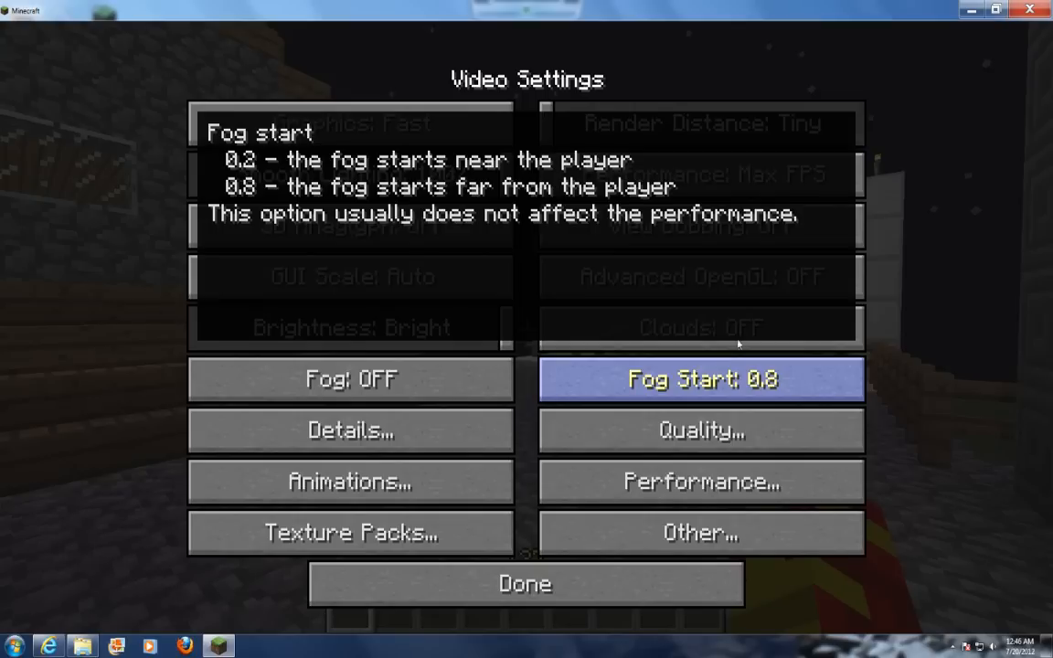
{"action": "mouse_move", "coordinate": [653, 39]}
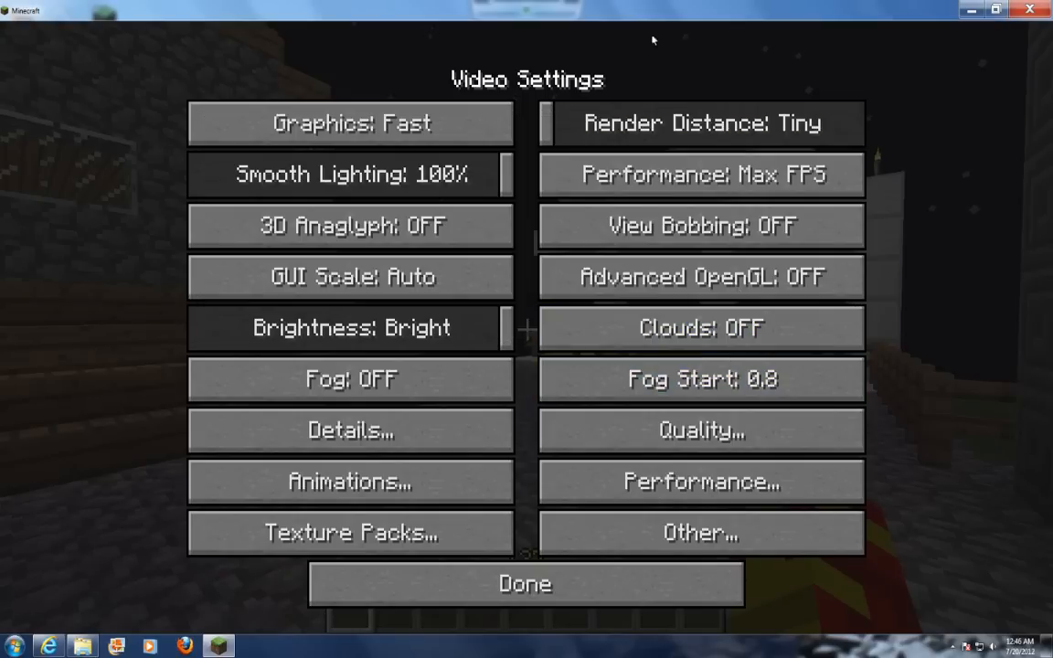
{"action": "mouse_move", "coordinate": [541, 135]}
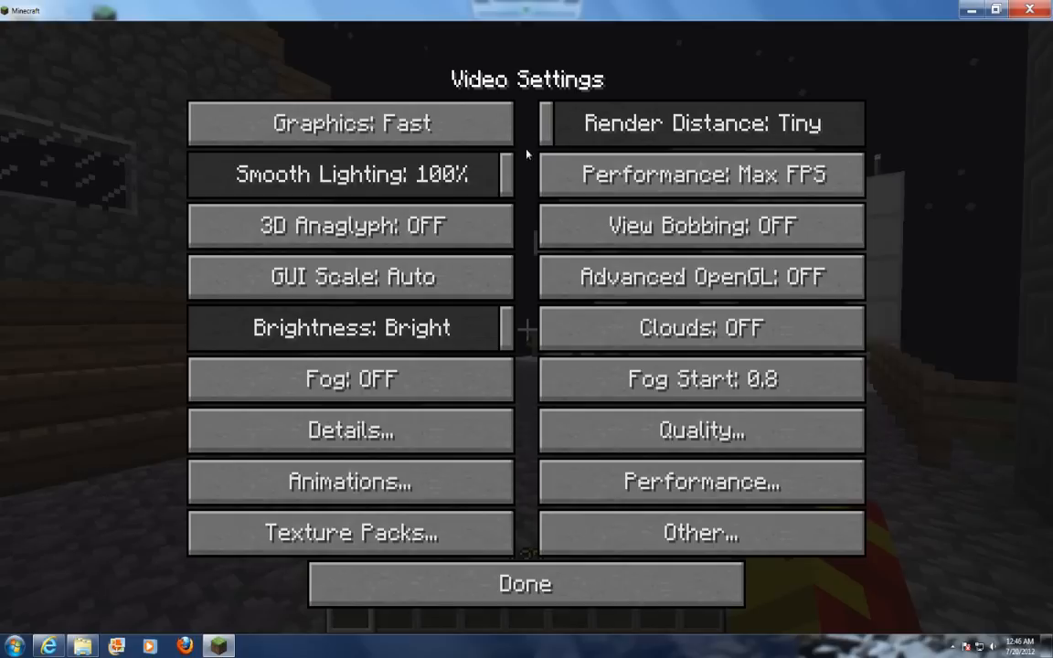
Set Smooth Lighting OFF and Brightness Moody, review Performance, then back out
{"action": "left_click", "coordinate": [350, 174]}
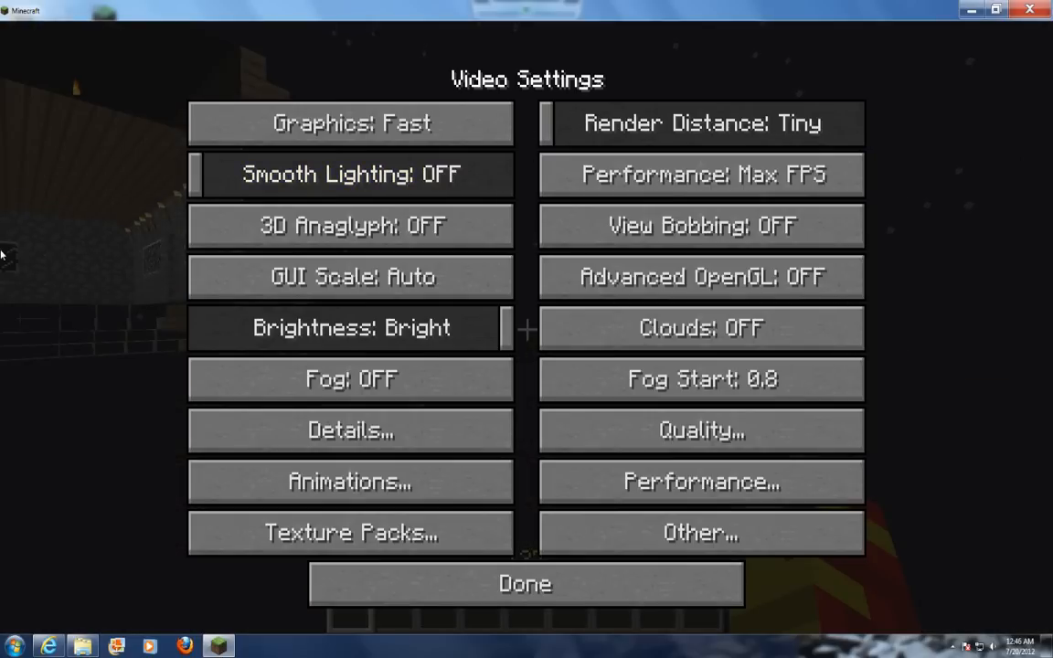
{"action": "mouse_move", "coordinate": [475, 327]}
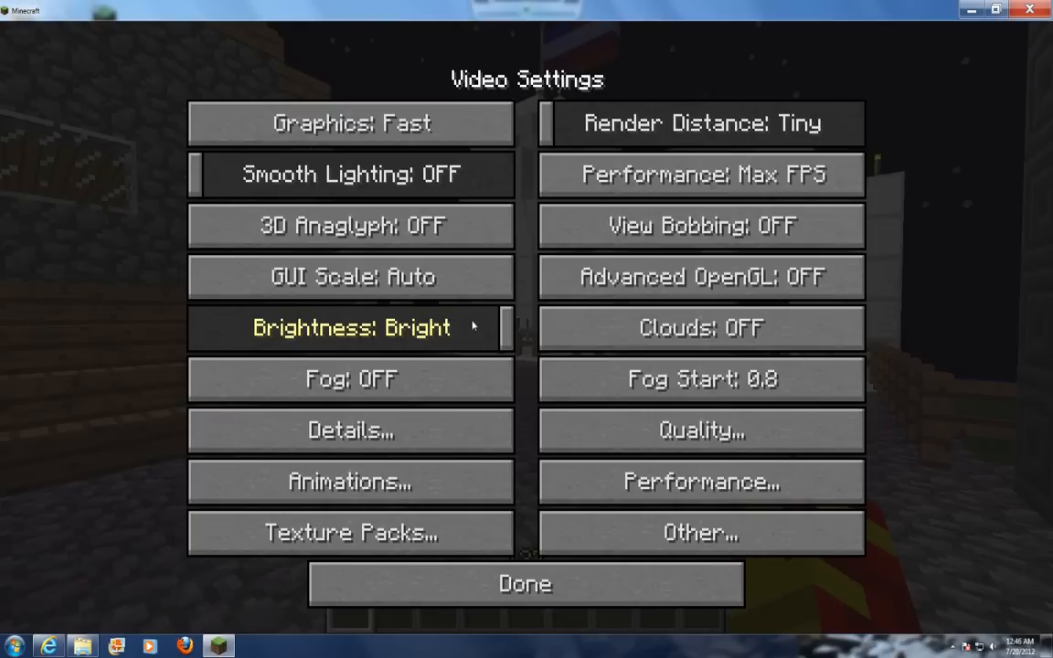
{"action": "left_click", "coordinate": [350, 327]}
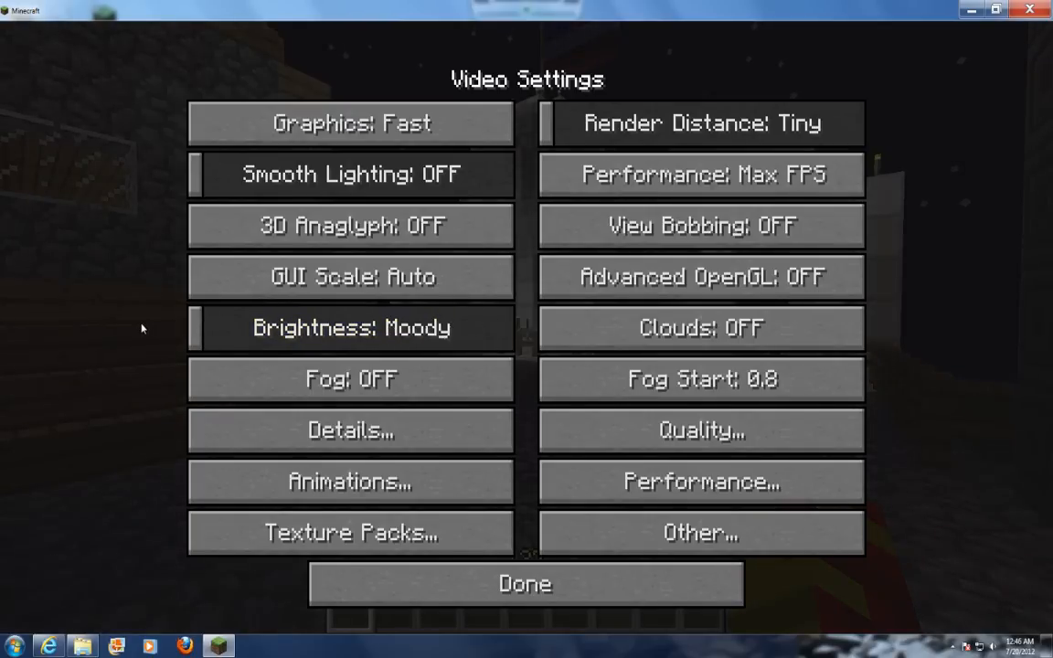
{"action": "mouse_move", "coordinate": [521, 412]}
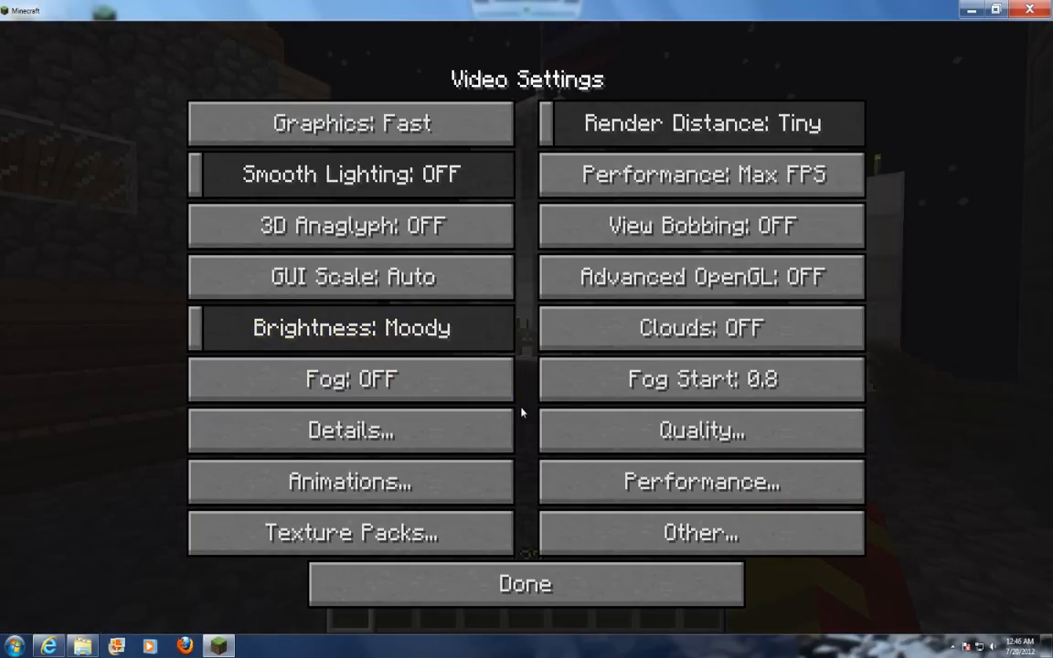
{"action": "mouse_move", "coordinate": [704, 482]}
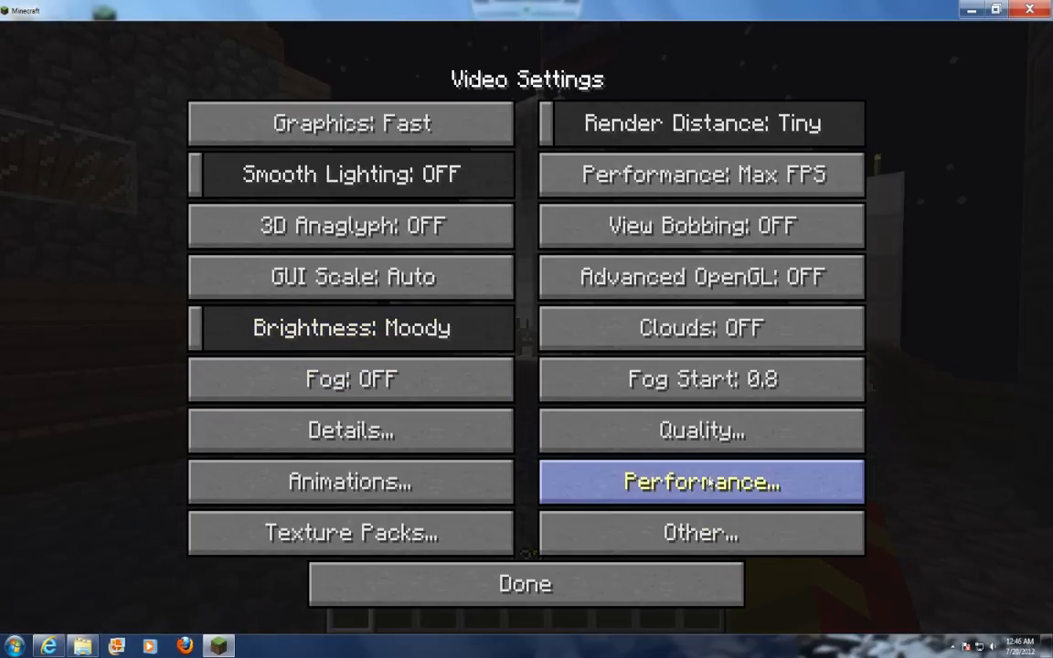
{"action": "left_click", "coordinate": [705, 482]}
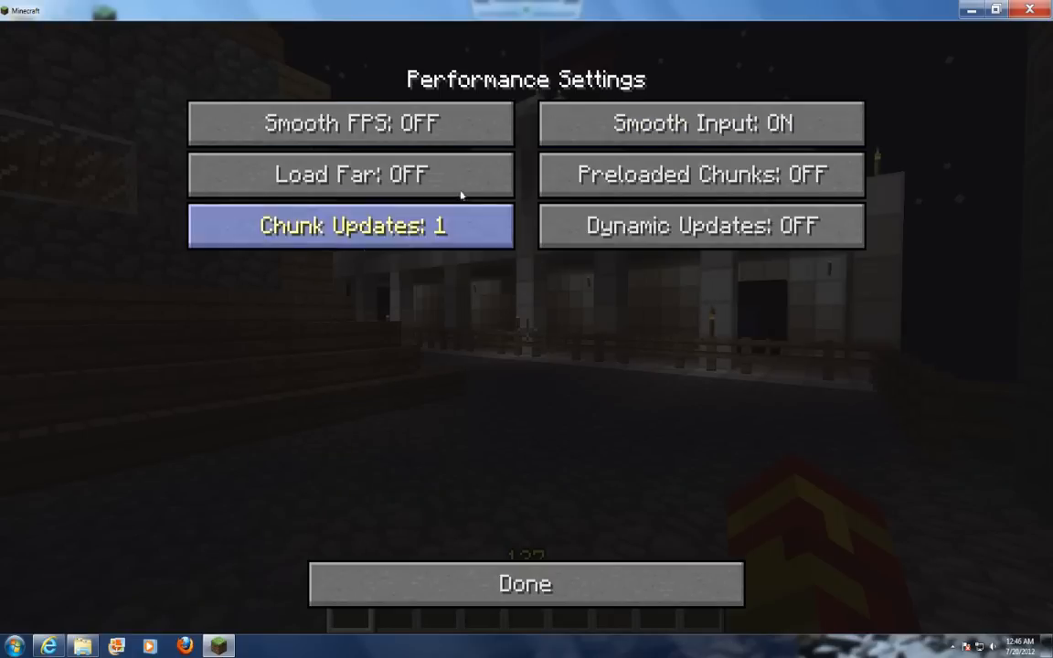
{"action": "mouse_move", "coordinate": [556, 299]}
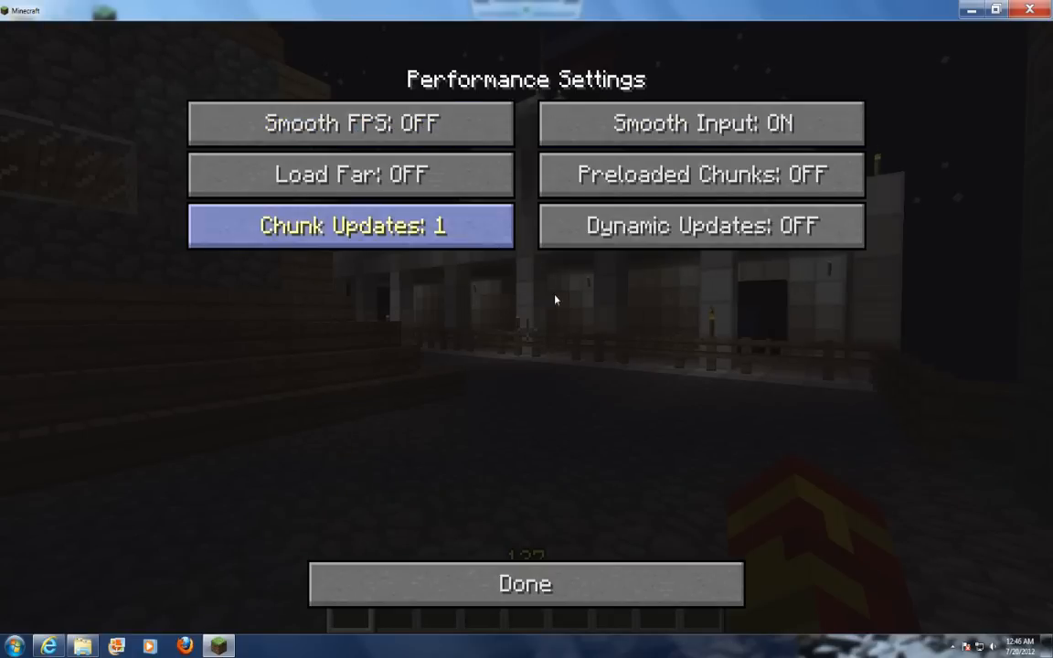
{"action": "left_click", "coordinate": [525, 585]}
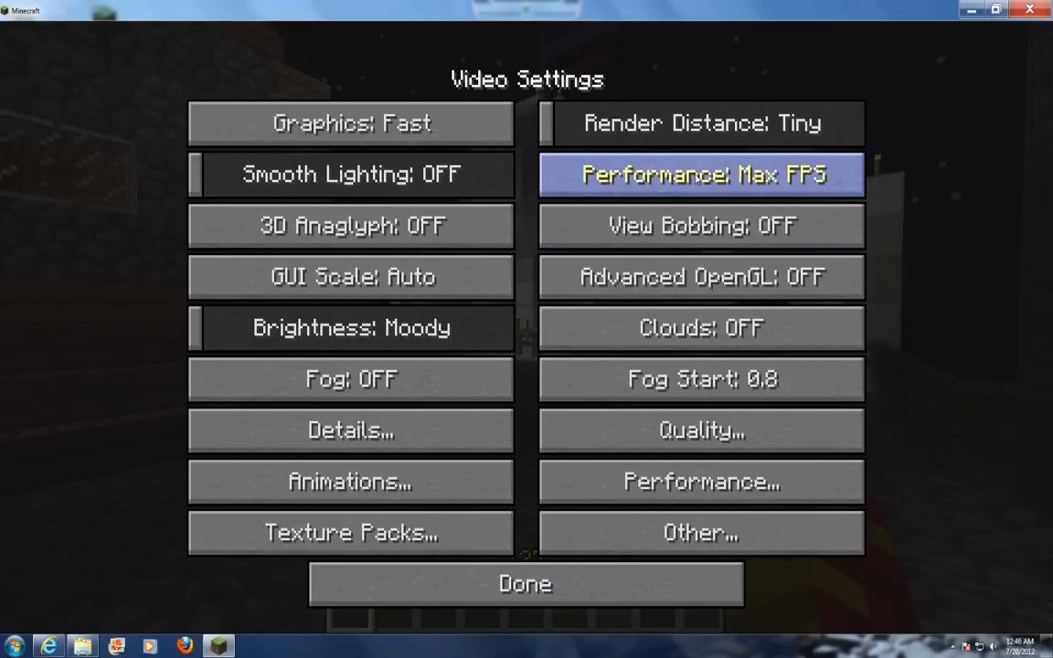
{"action": "mouse_move", "coordinate": [543, 192]}
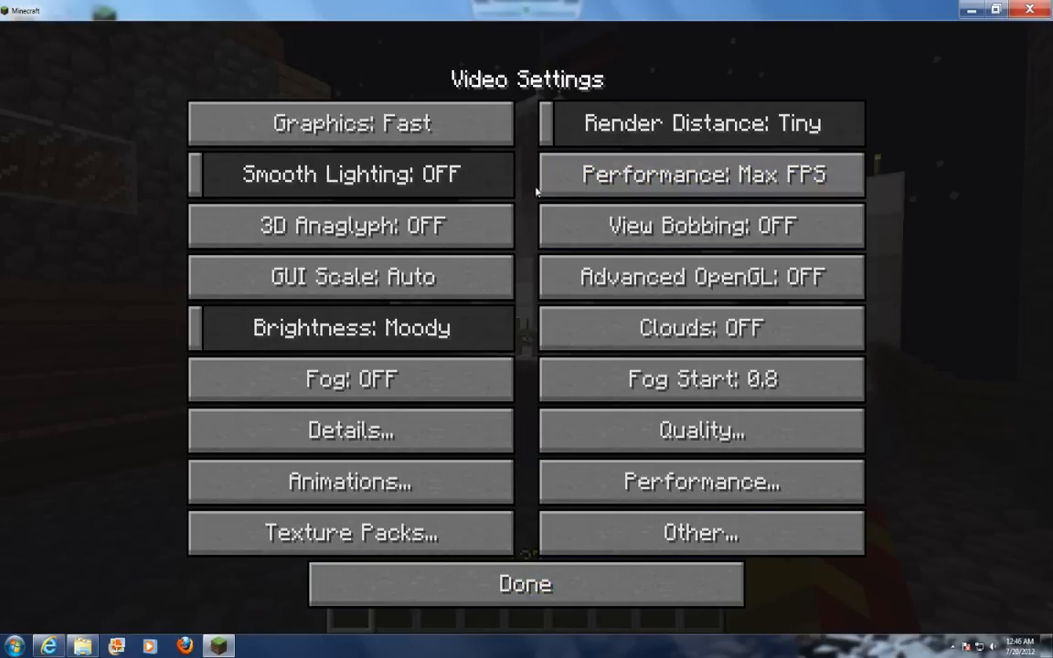
{"action": "mouse_move", "coordinate": [701, 173]}
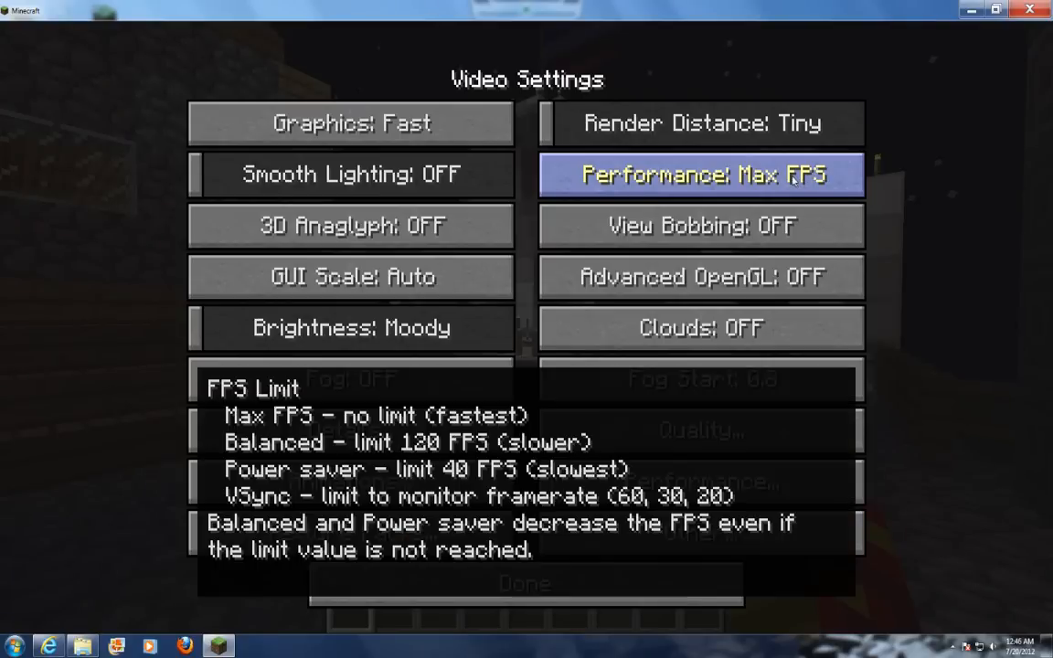
{"action": "left_click", "coordinate": [523, 592]}
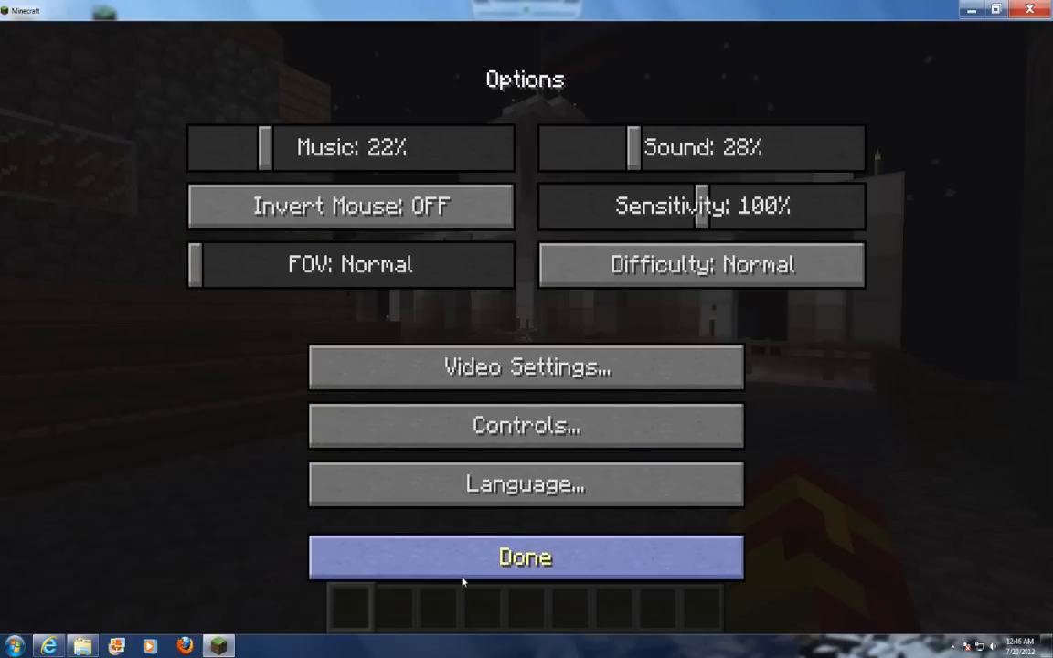
{"action": "left_click", "coordinate": [525, 558]}
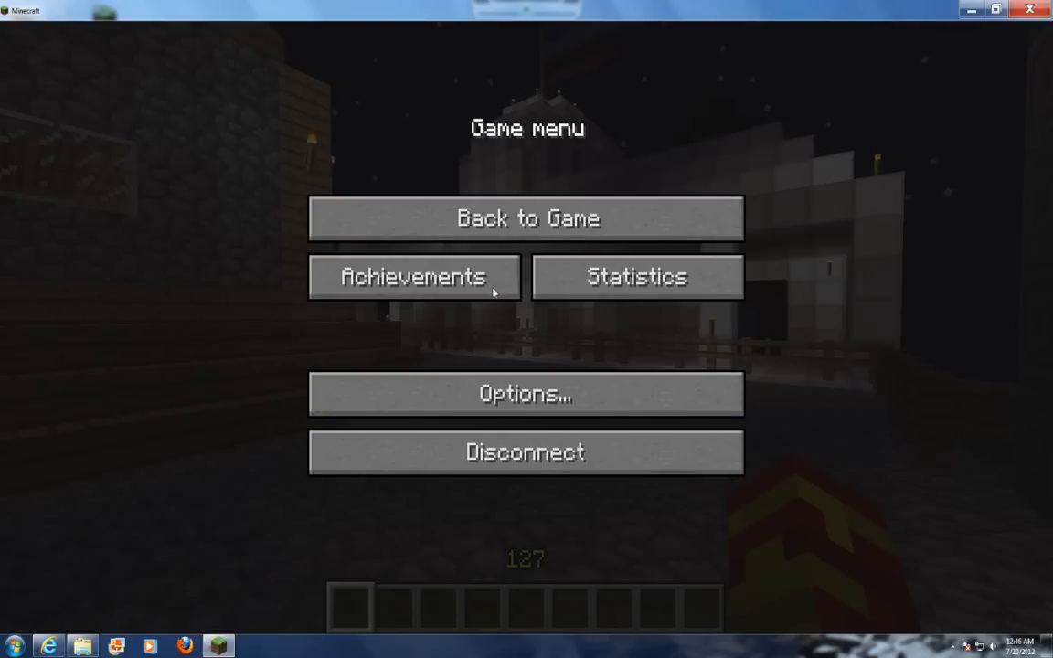
{"action": "left_click", "coordinate": [525, 217]}
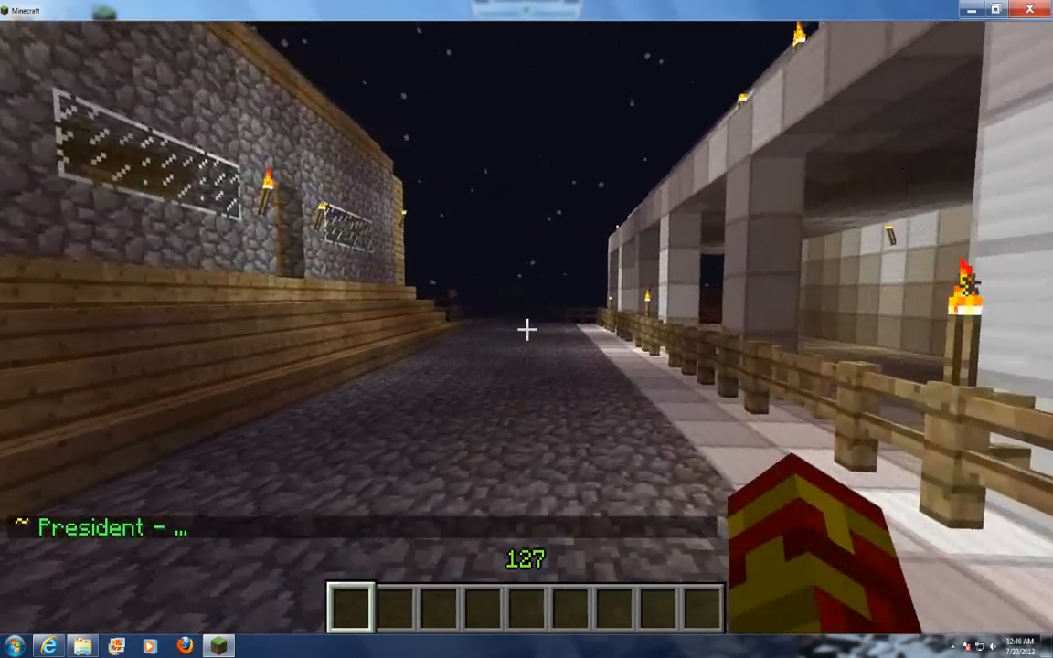
{"action": "mouse_move", "coordinate": [527, 329]}
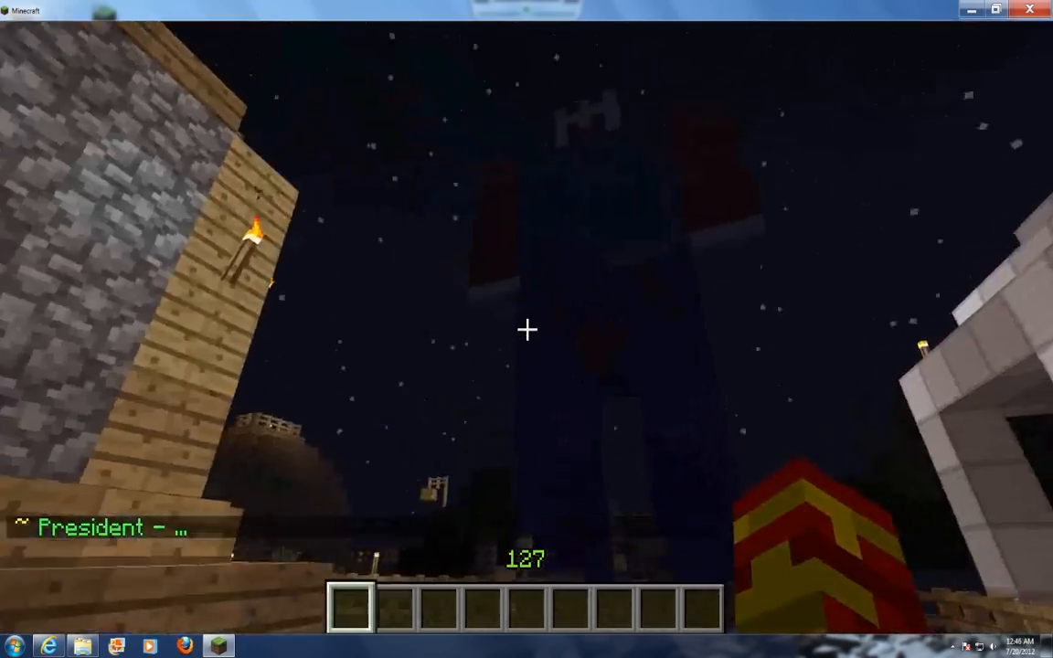
{"action": "mouse_move", "coordinate": [526, 329]}
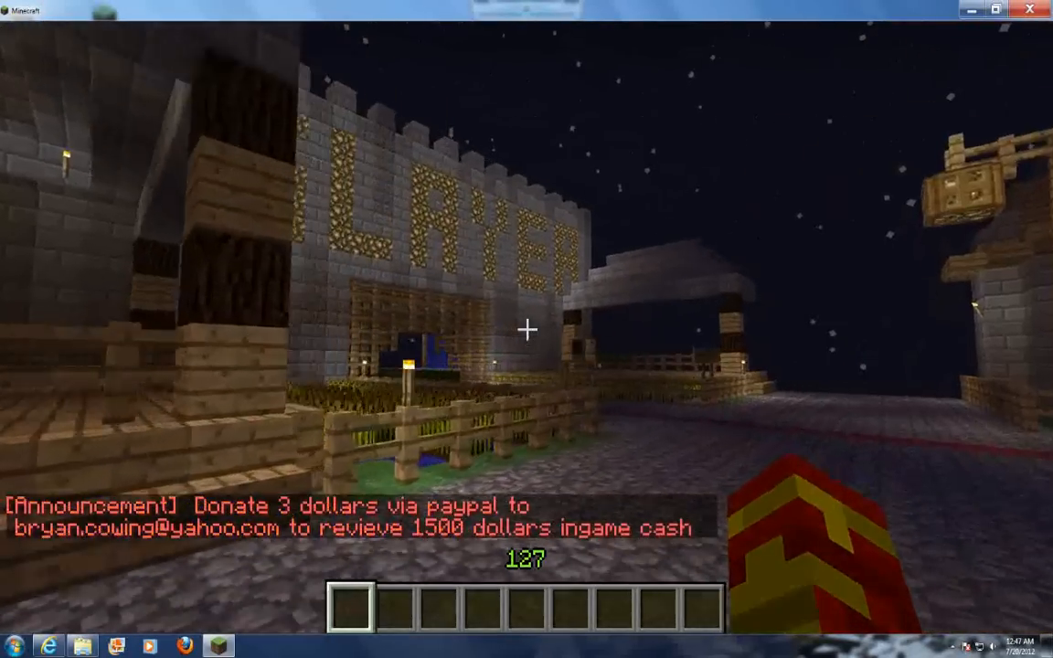
{"action": "mouse_move", "coordinate": [527, 329]}
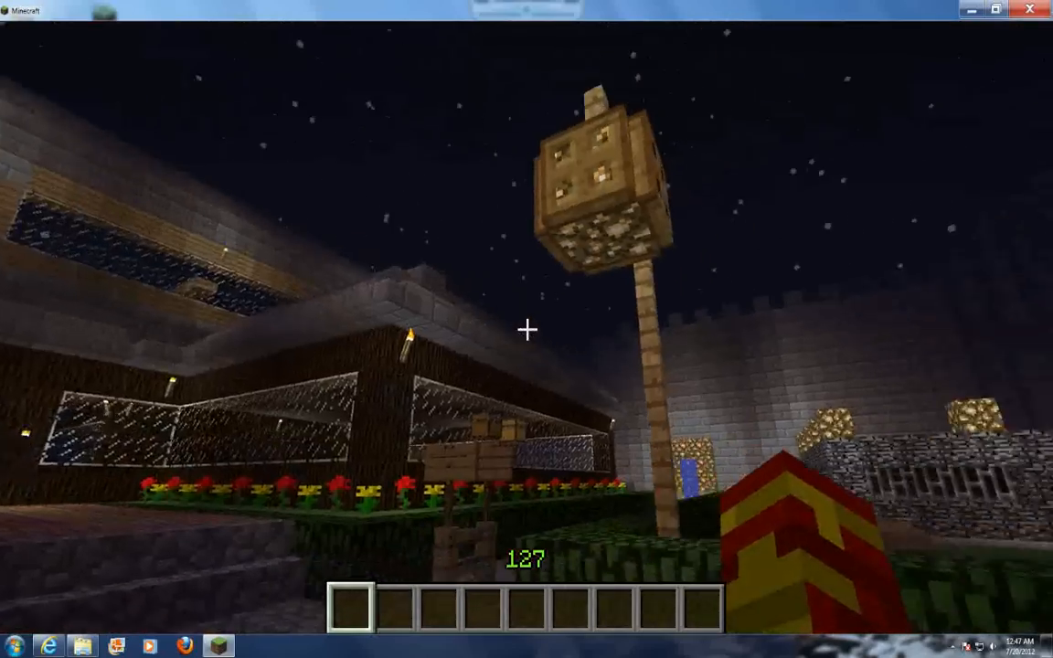
{"action": "key", "text": "Escape"}
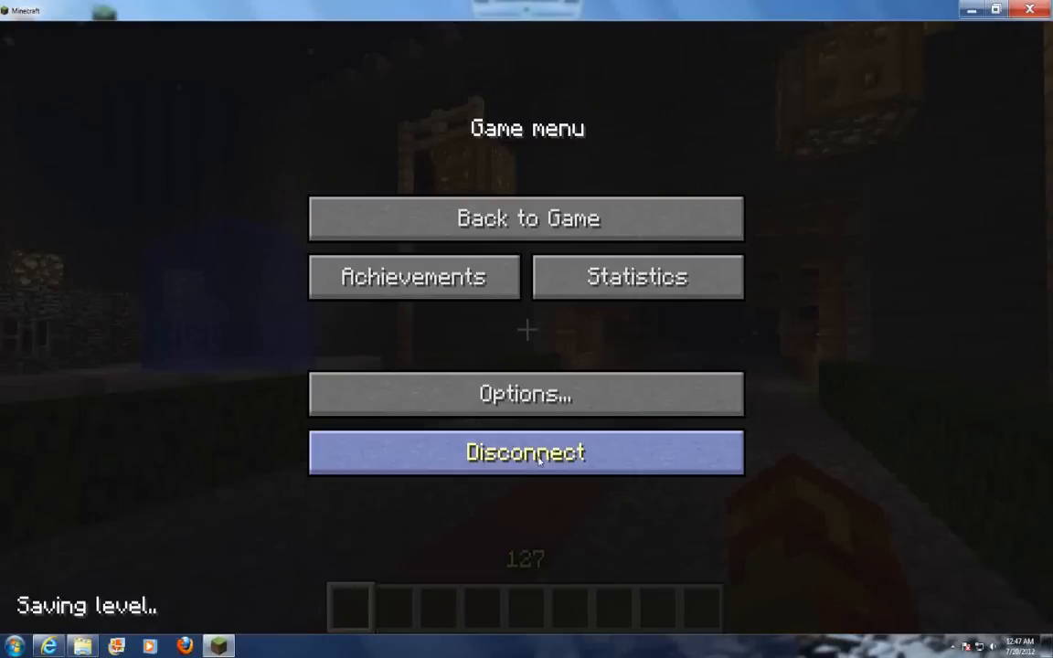
Disconnect from the server and quit Minecraft from the title screen
{"action": "left_click", "coordinate": [525, 452]}
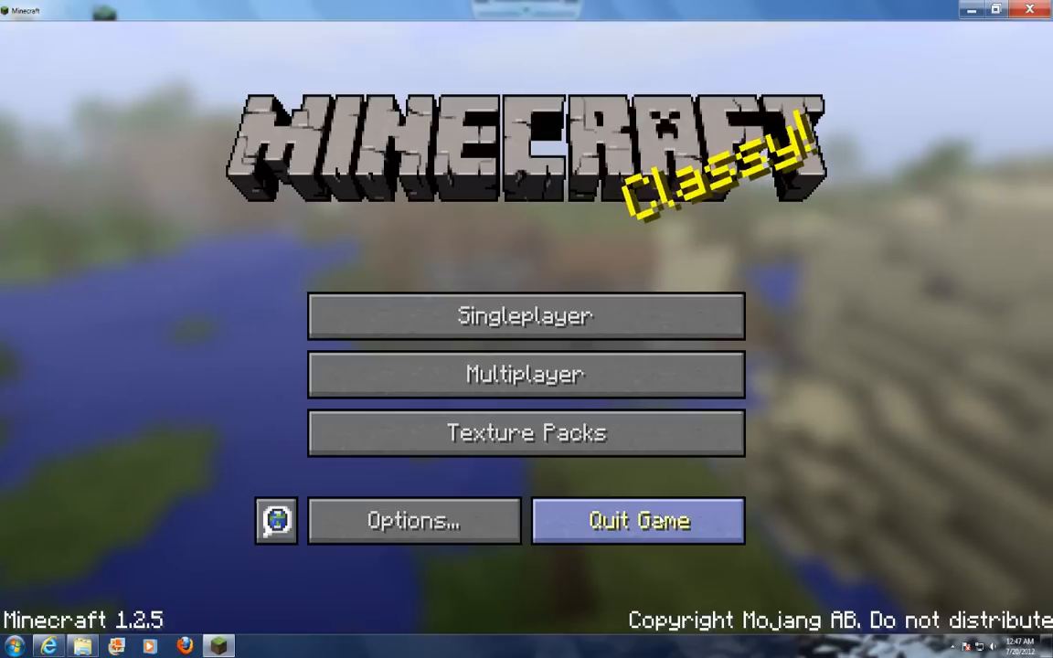
{"action": "left_click", "coordinate": [638, 520]}
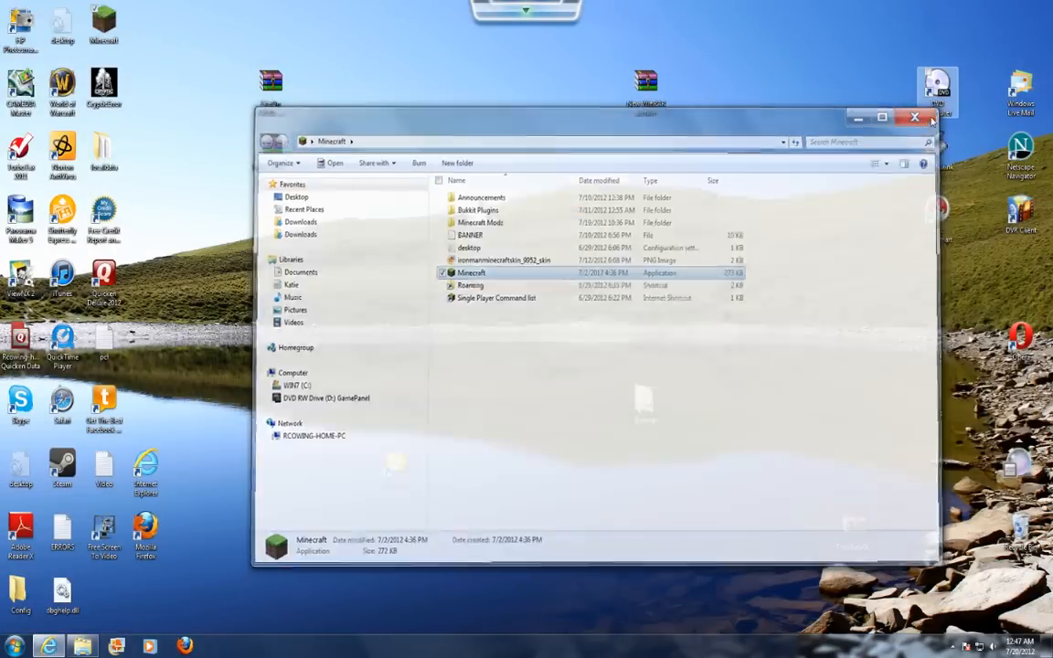